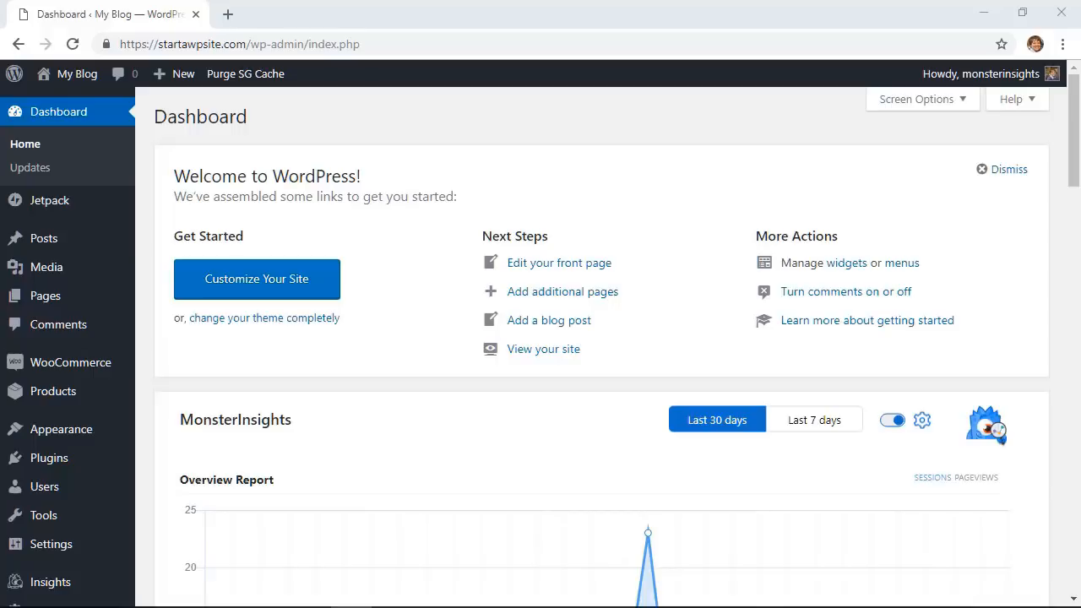
pyautogui.moveTo(48, 458)
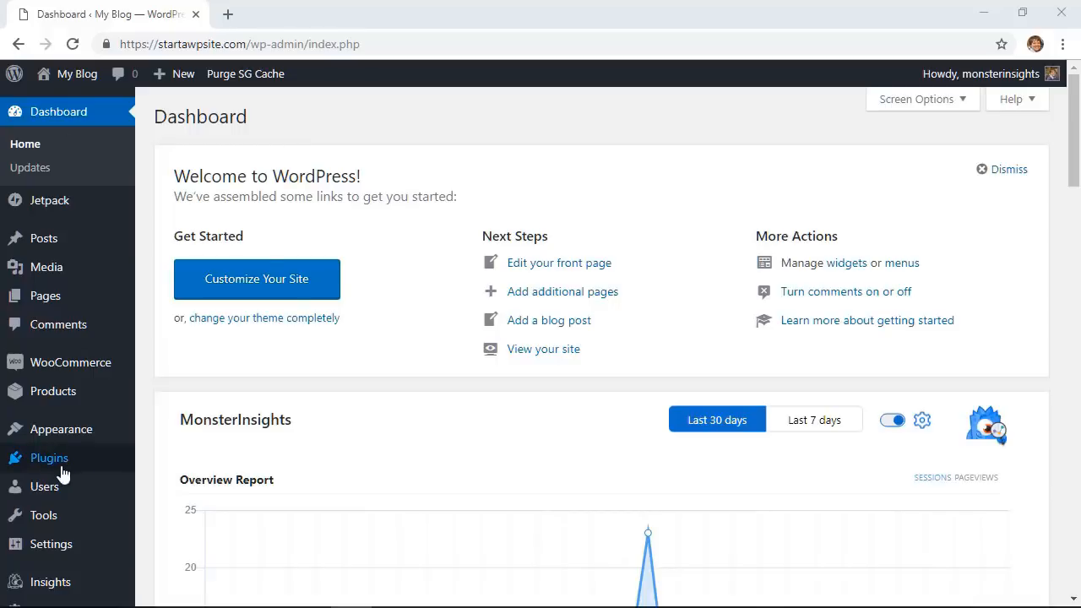
pyautogui.moveTo(47, 456)
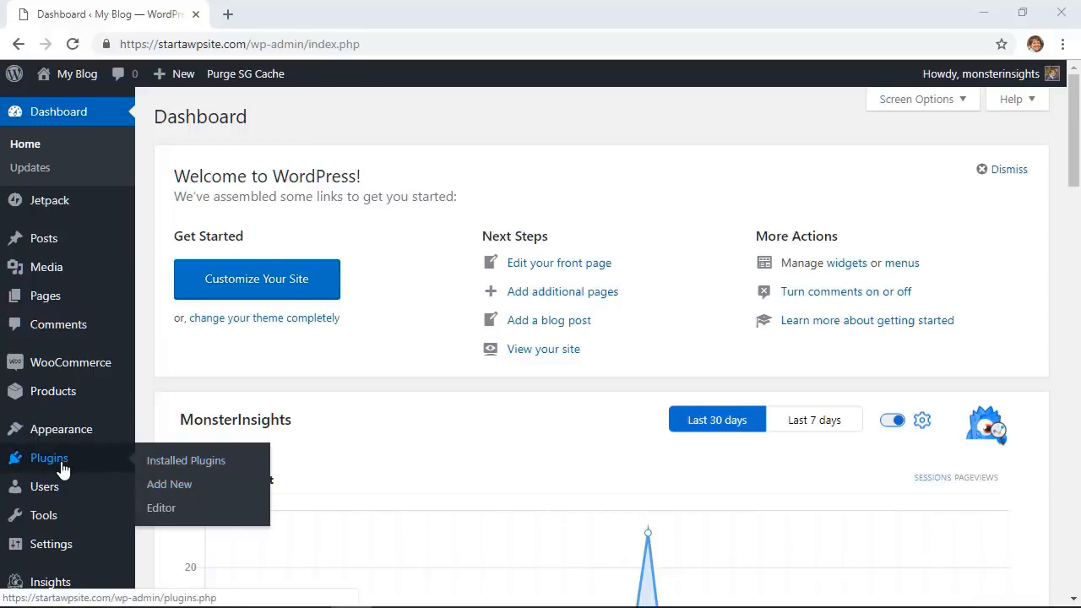
# Go to Plugins > Add New from the WordPress dashboard sidebar.
pyautogui.click(169, 482)
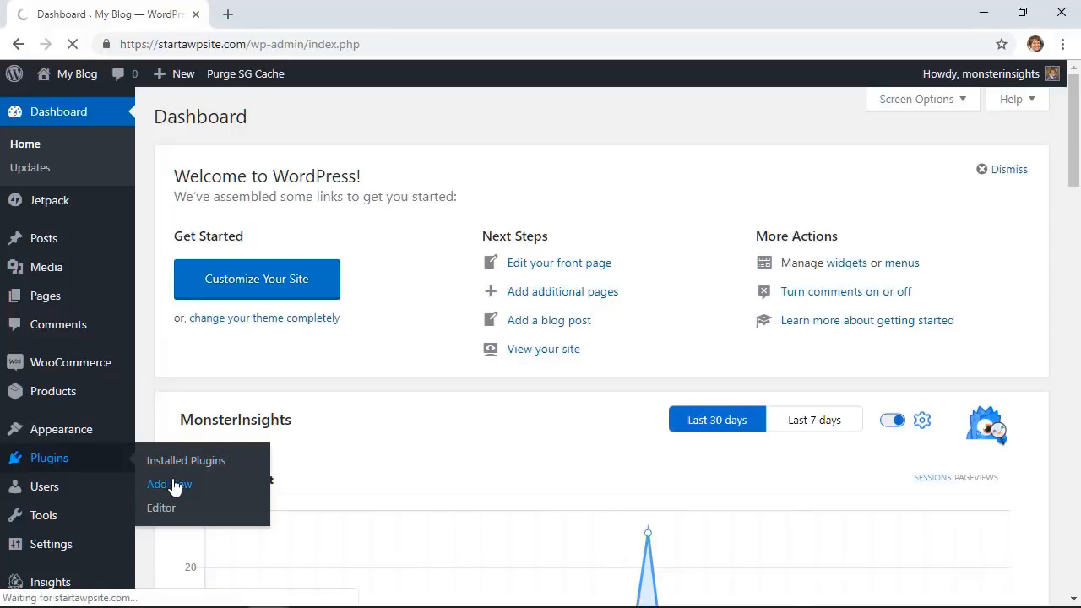
# Search for 'cm tooltip glossary', install the CM Tooltip Glossary plugin and activate it.
pyautogui.click(168, 482)
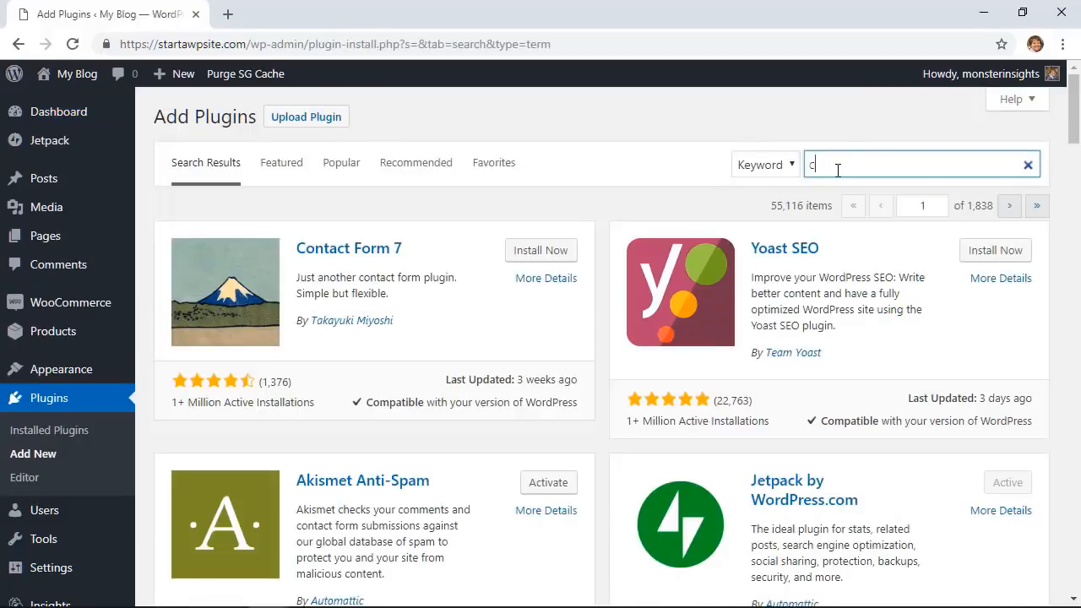
pyautogui.write('cm tooltip glossary')
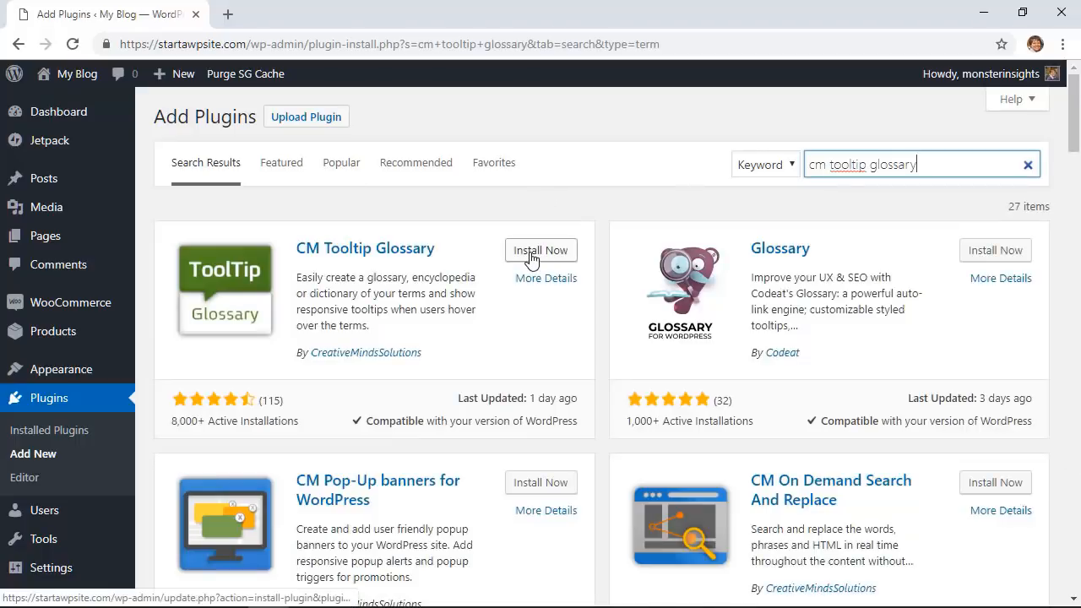
pyautogui.click(540, 250)
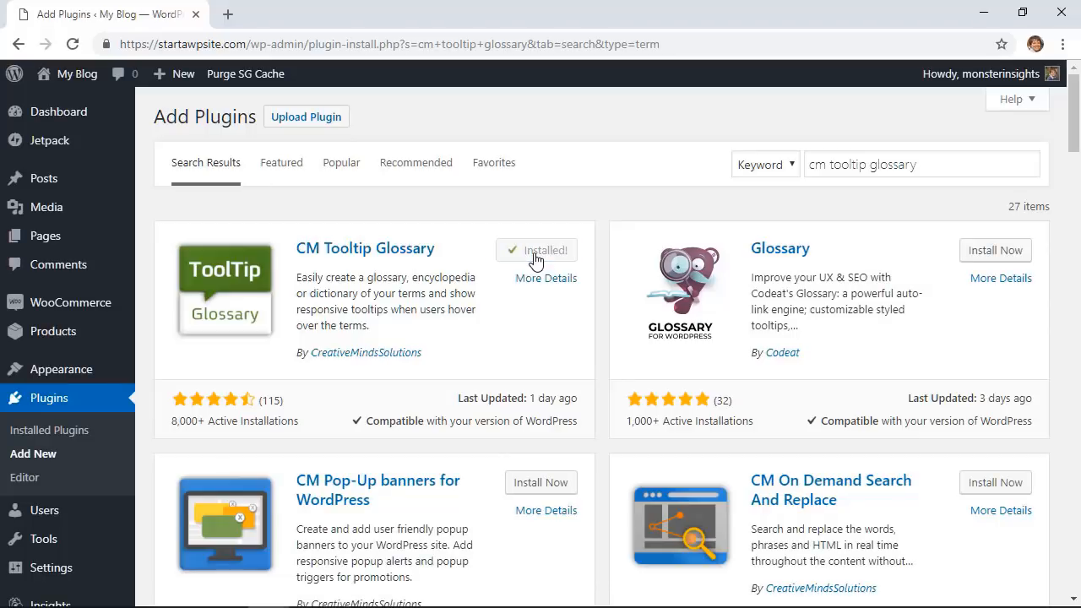
pyautogui.click(537, 250)
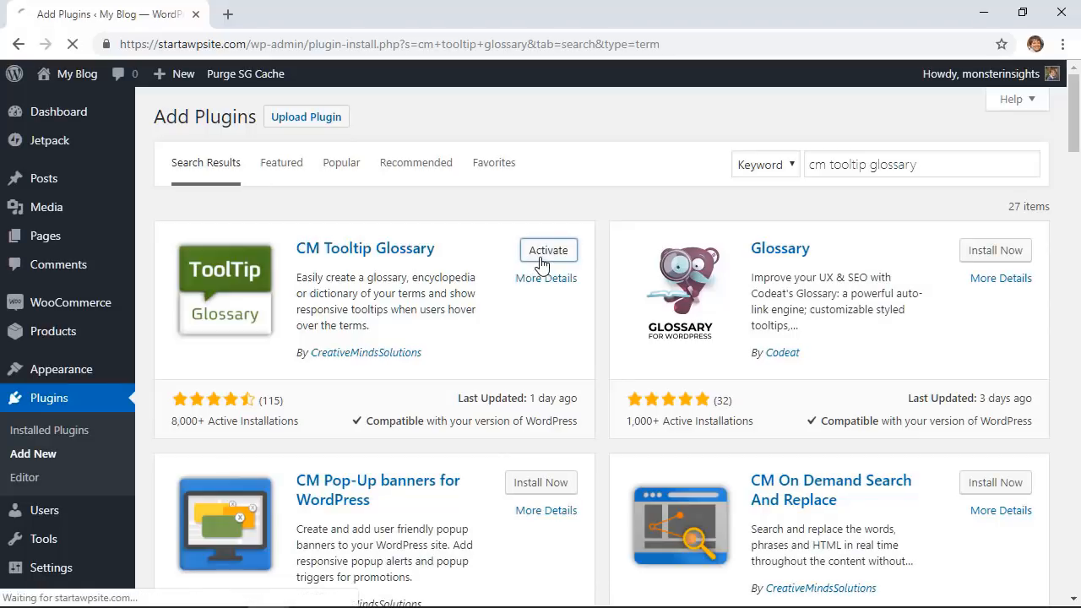
pyautogui.click(547, 250)
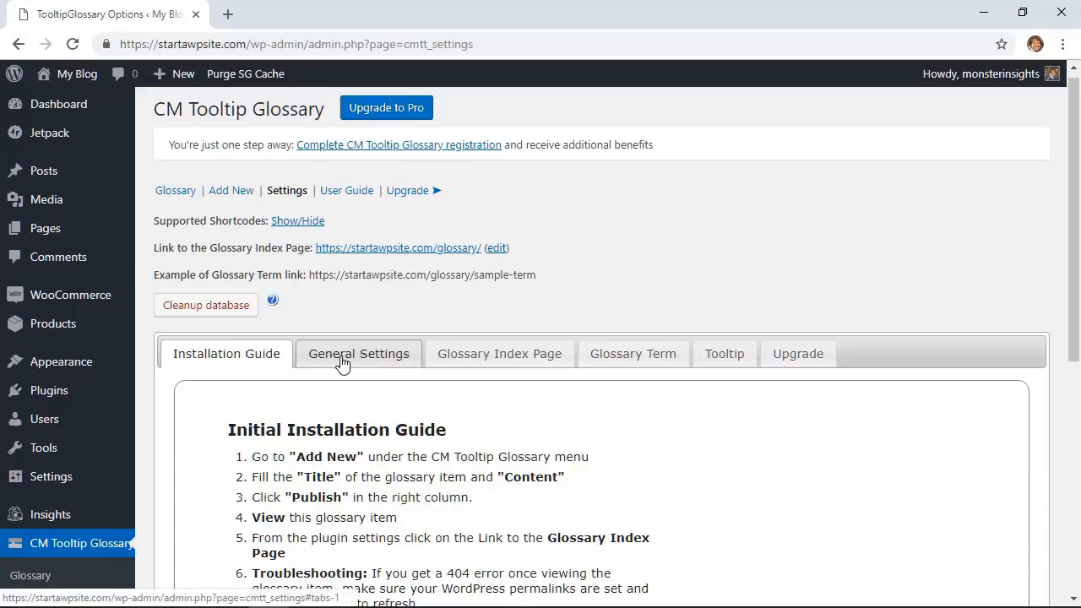
# In General Settings, enable Glossary Index page generation, disable post/page highlighting, make terms case-sensitive, and save.
pyautogui.click(358, 355)
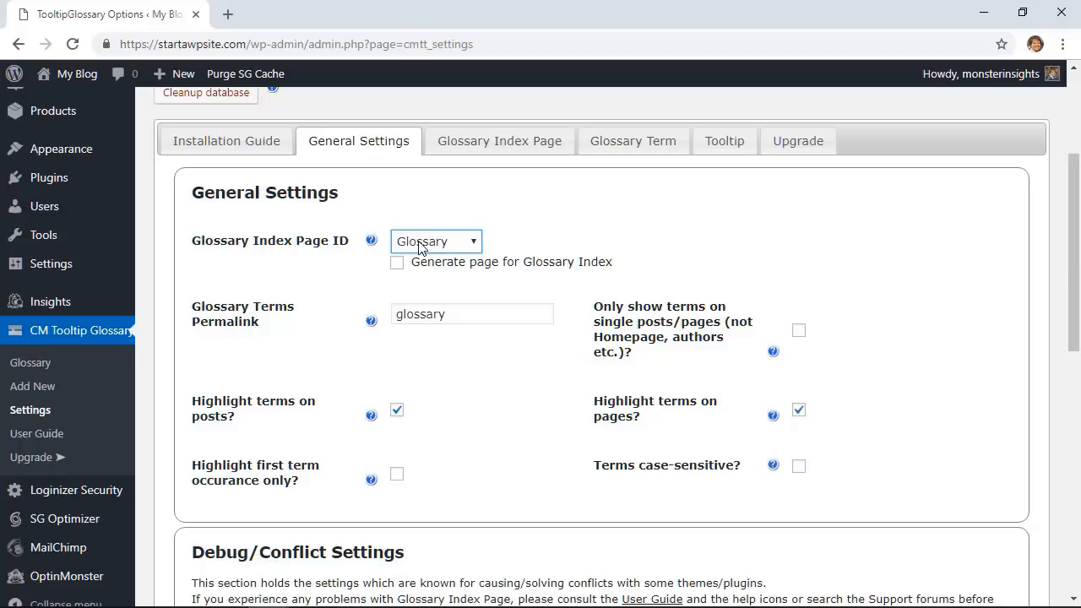
pyautogui.moveTo(405, 253)
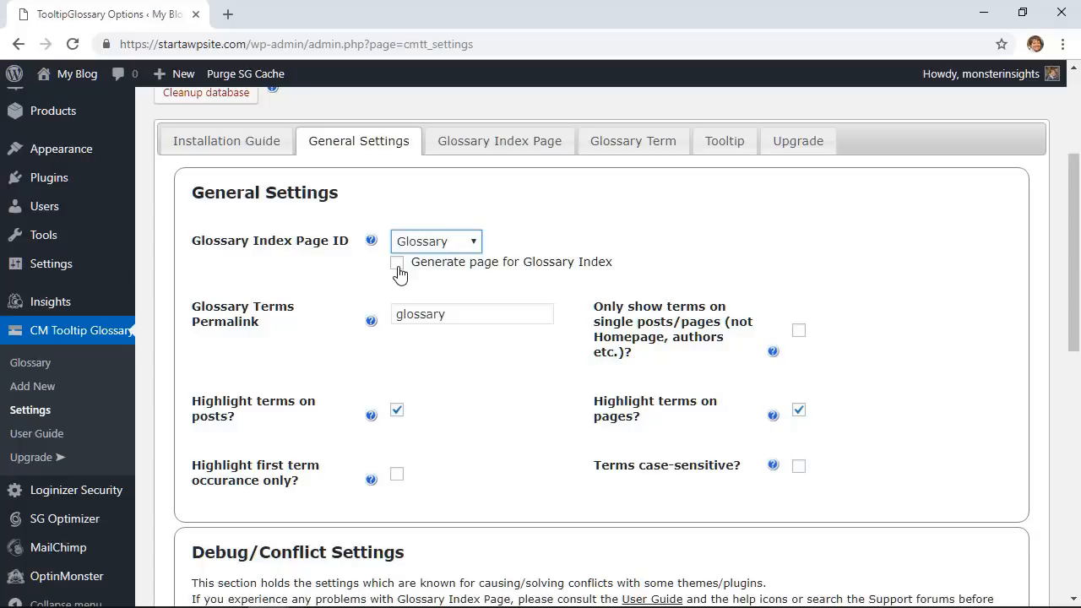
pyautogui.click(395, 262)
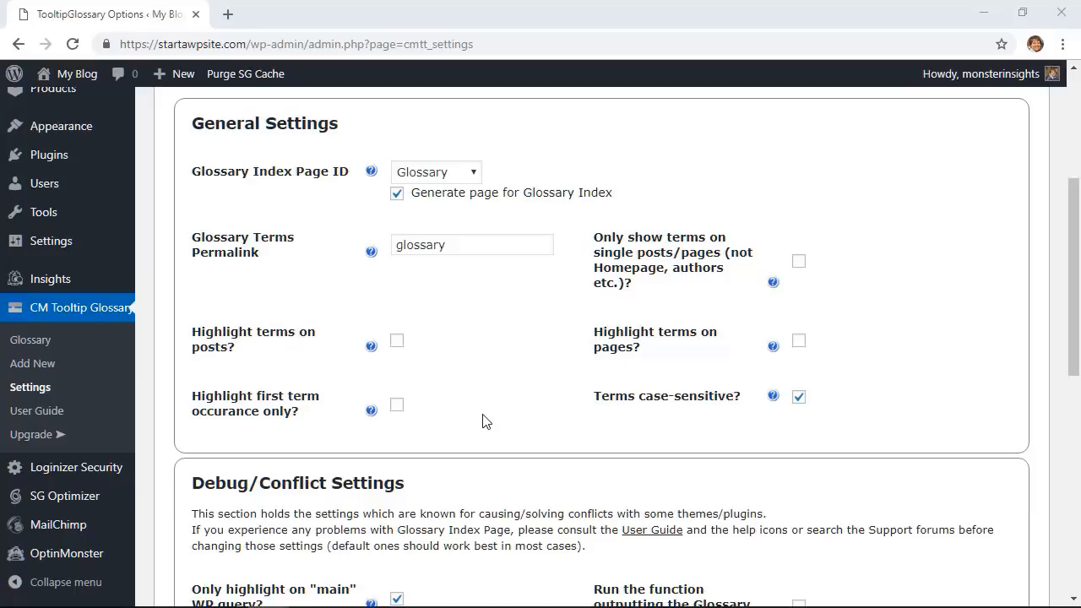
pyautogui.moveTo(469, 365)
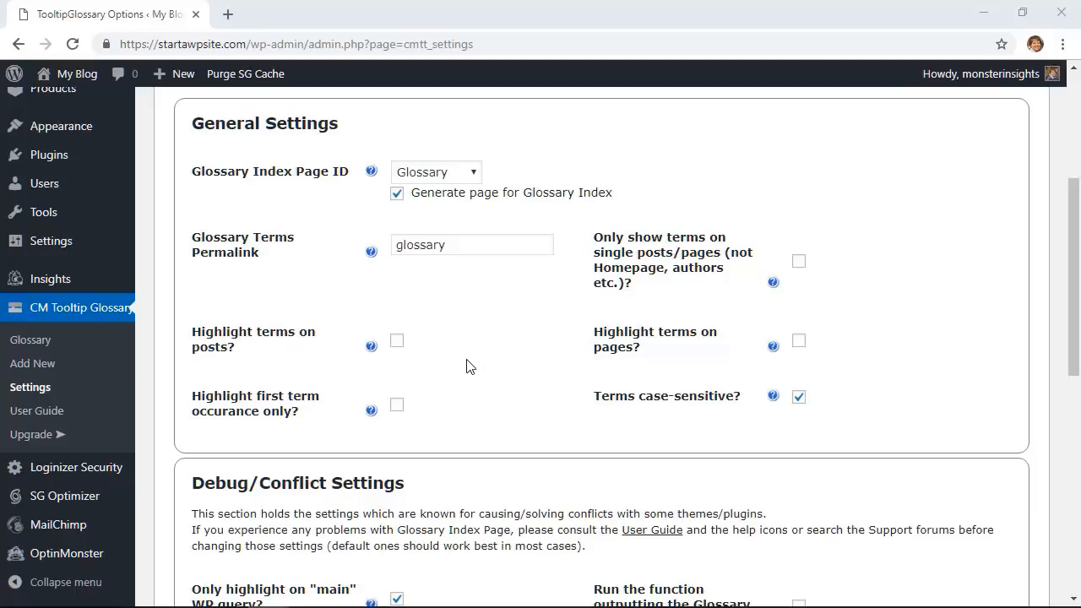
pyautogui.scroll(-3)
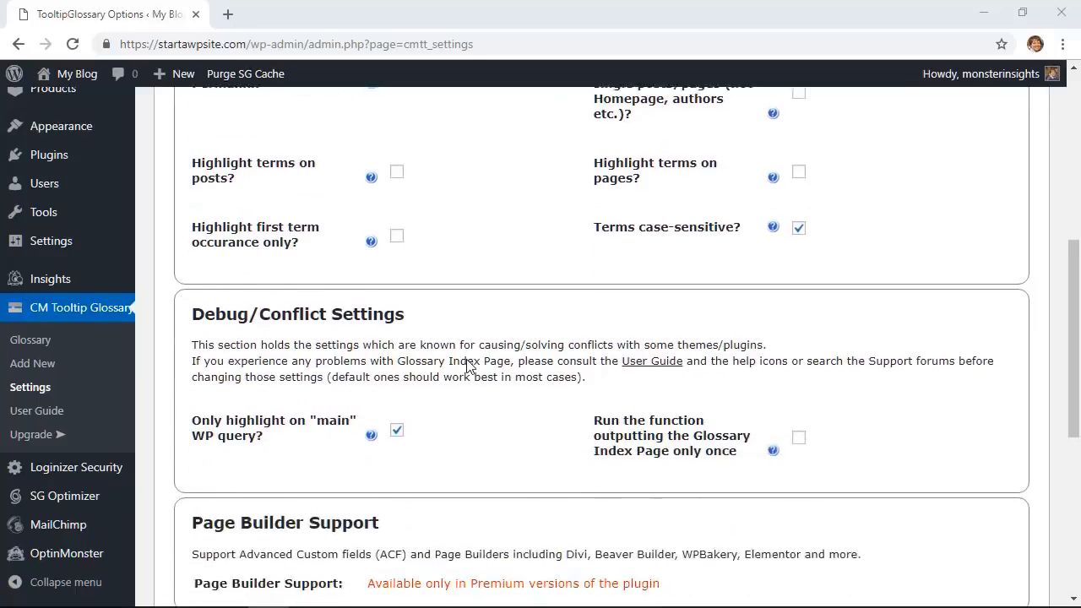
pyautogui.scroll(-3)
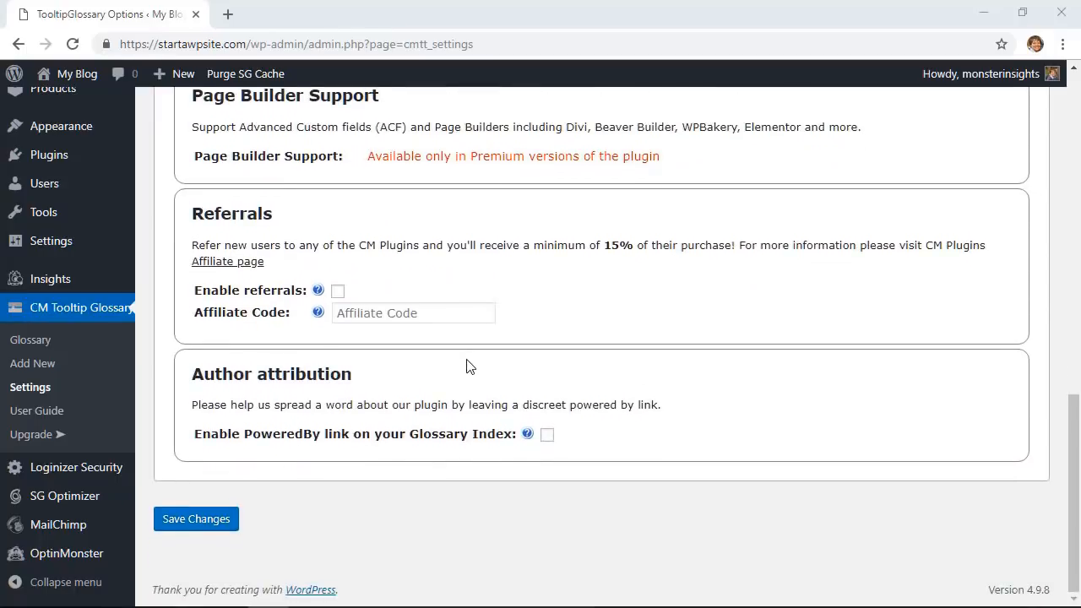
pyautogui.click(195, 518)
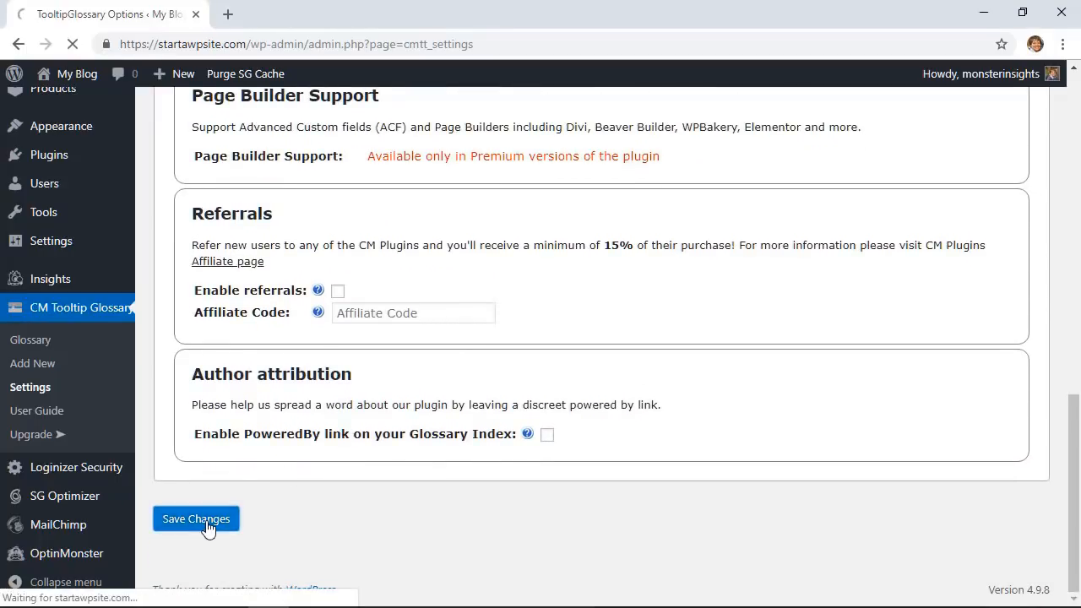
pyautogui.click(196, 518)
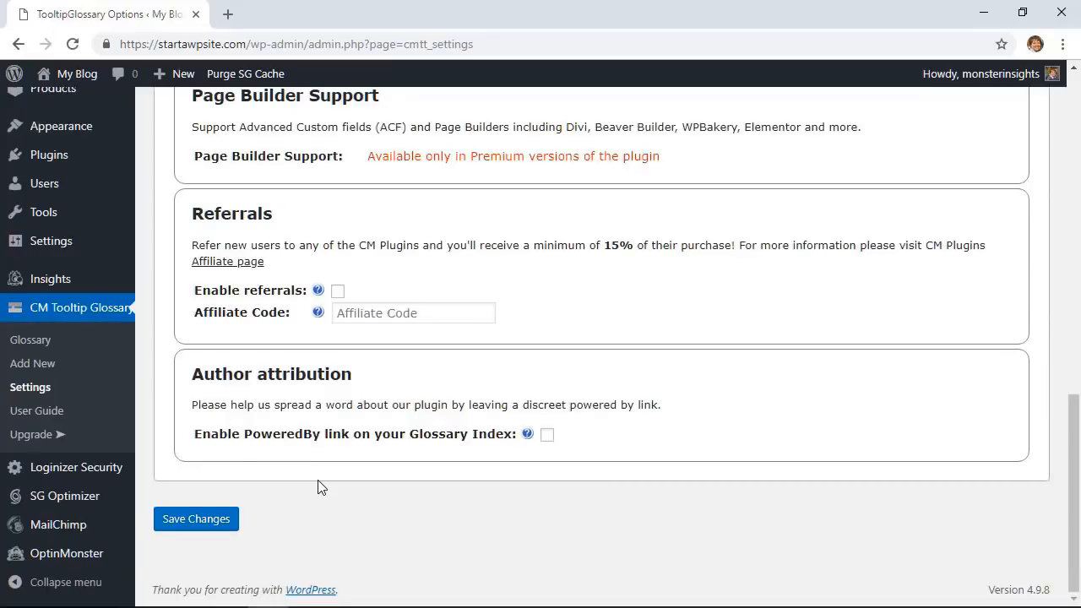
pyautogui.moveTo(24, 365)
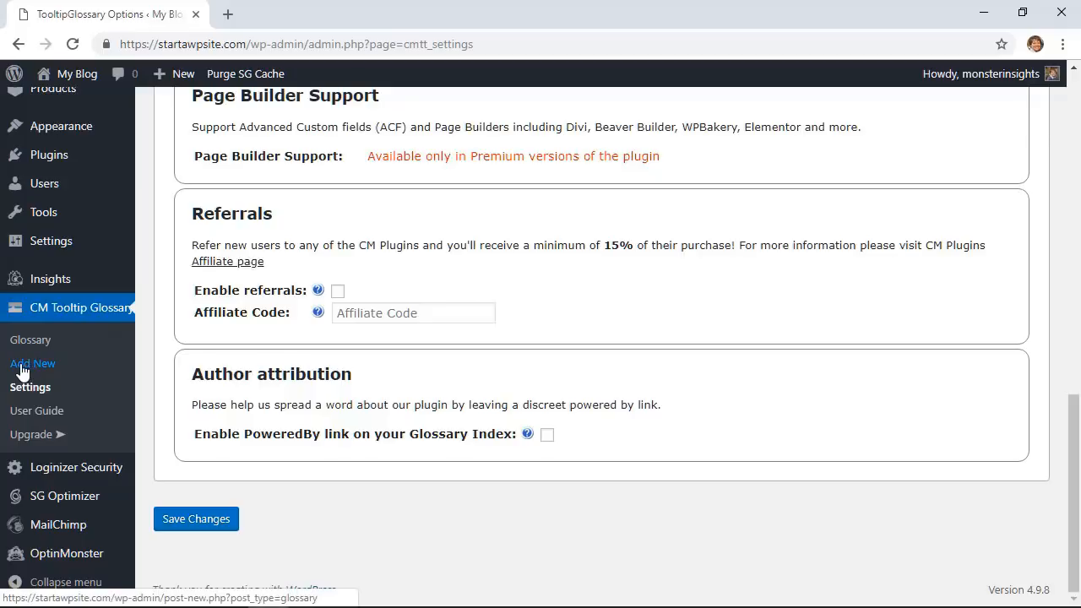
# Add and publish the glossary term 'Admin Area' with its description.
pyautogui.click(32, 363)
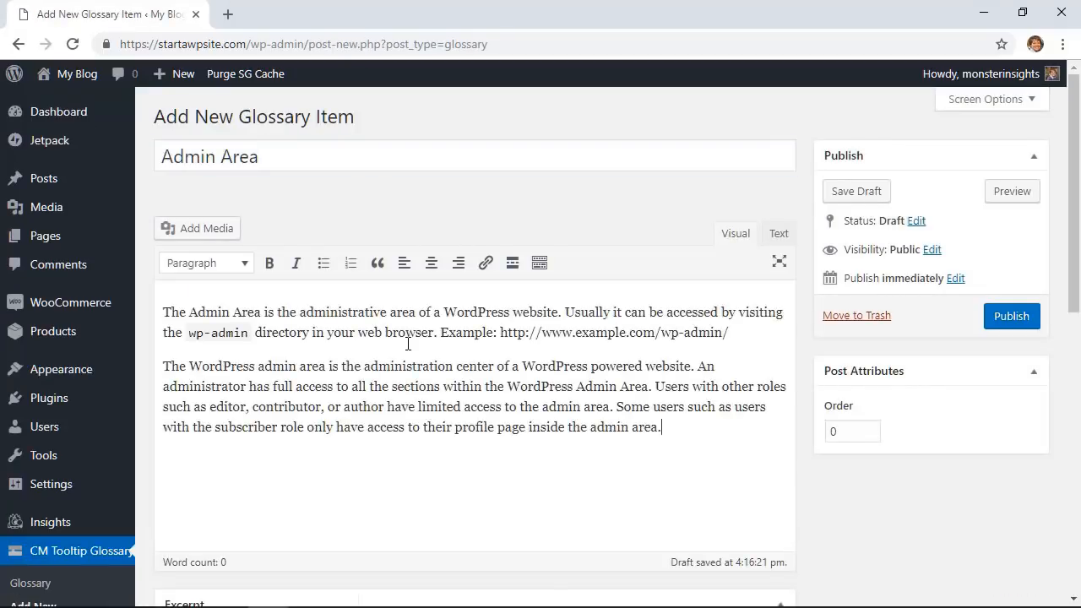
pyautogui.click(1010, 316)
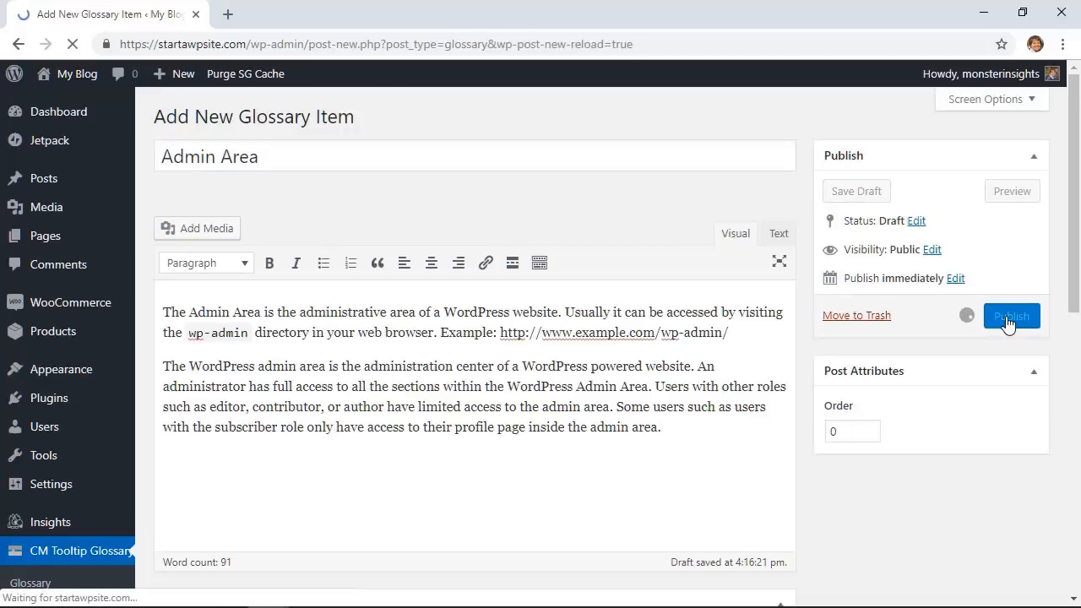
pyautogui.click(1009, 315)
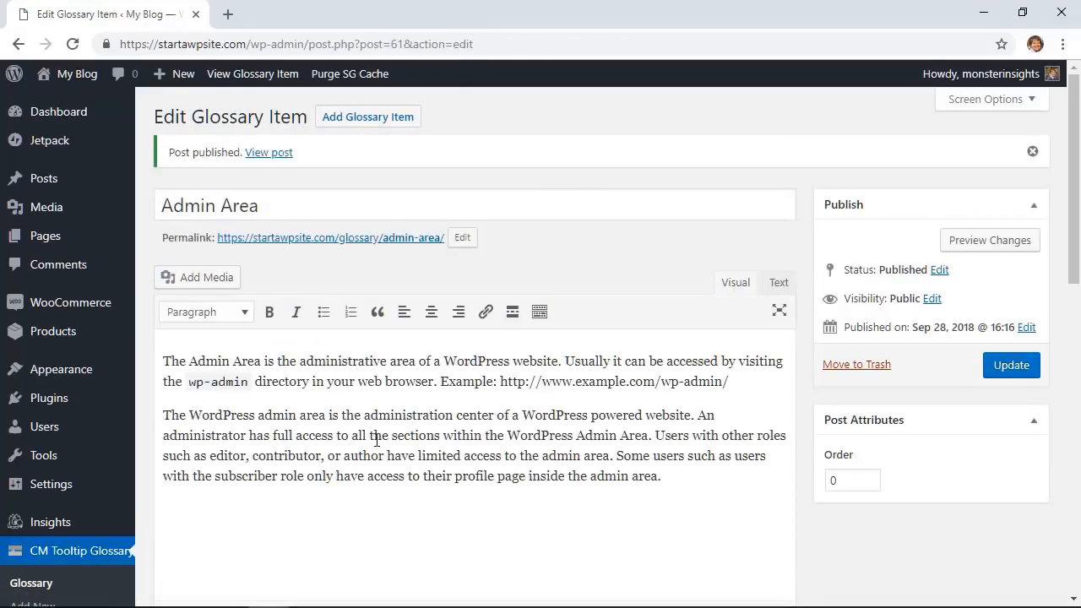
pyautogui.moveTo(368, 117)
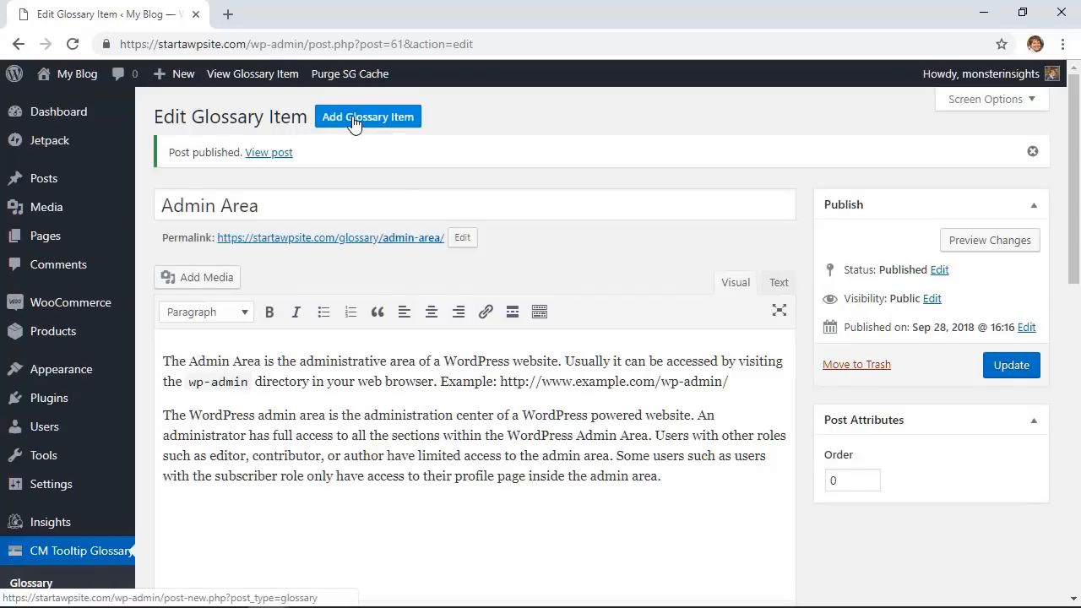
# Add and publish the glossary terms 'Editor' and 'Featured Image' with their descriptions.
pyautogui.click(368, 117)
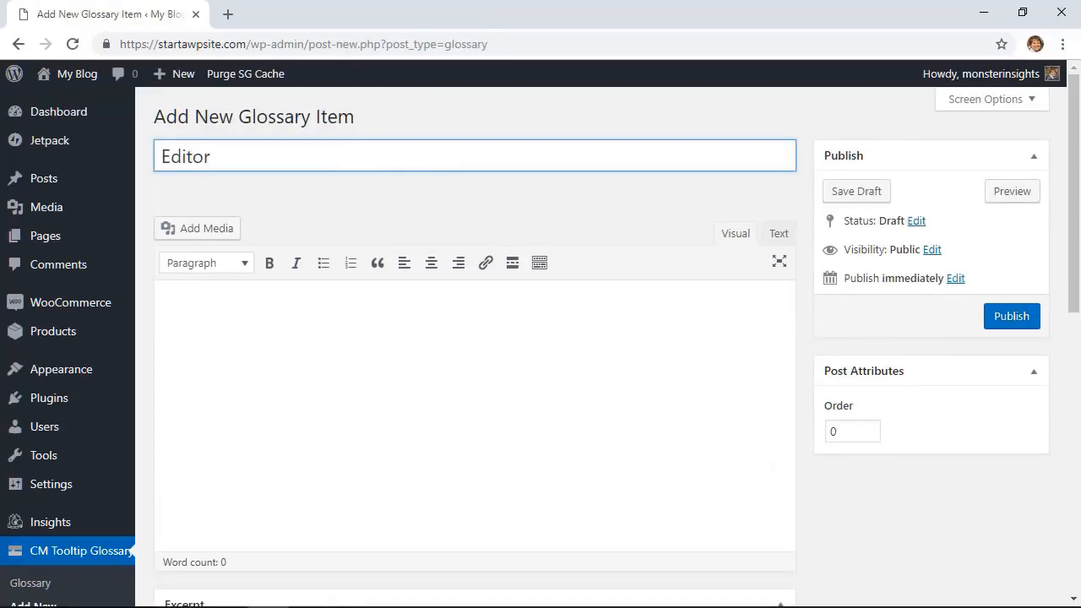
pyautogui.click(1009, 316)
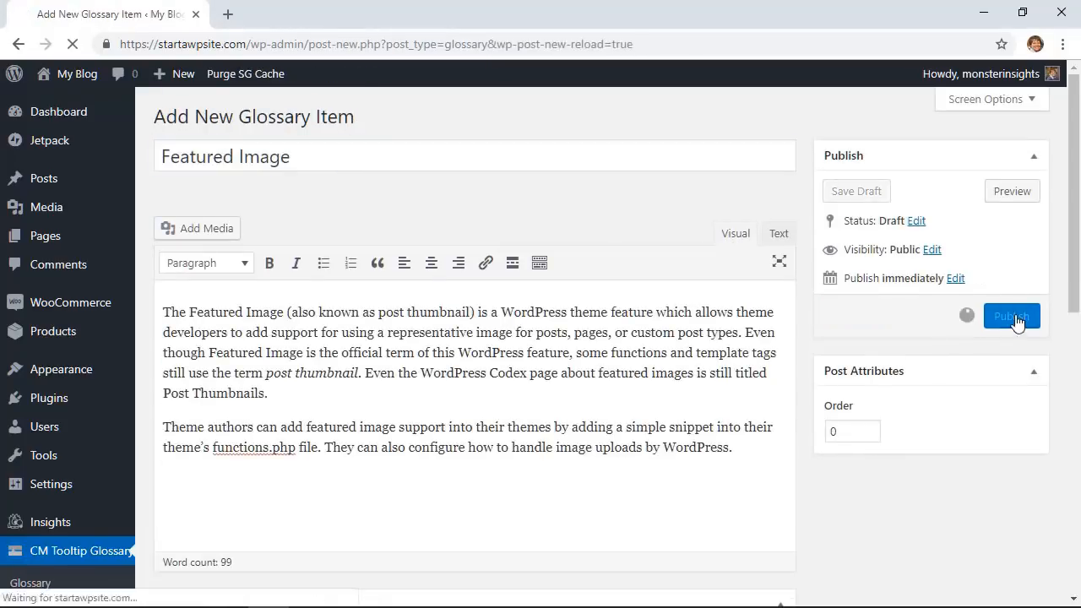
pyautogui.click(1010, 316)
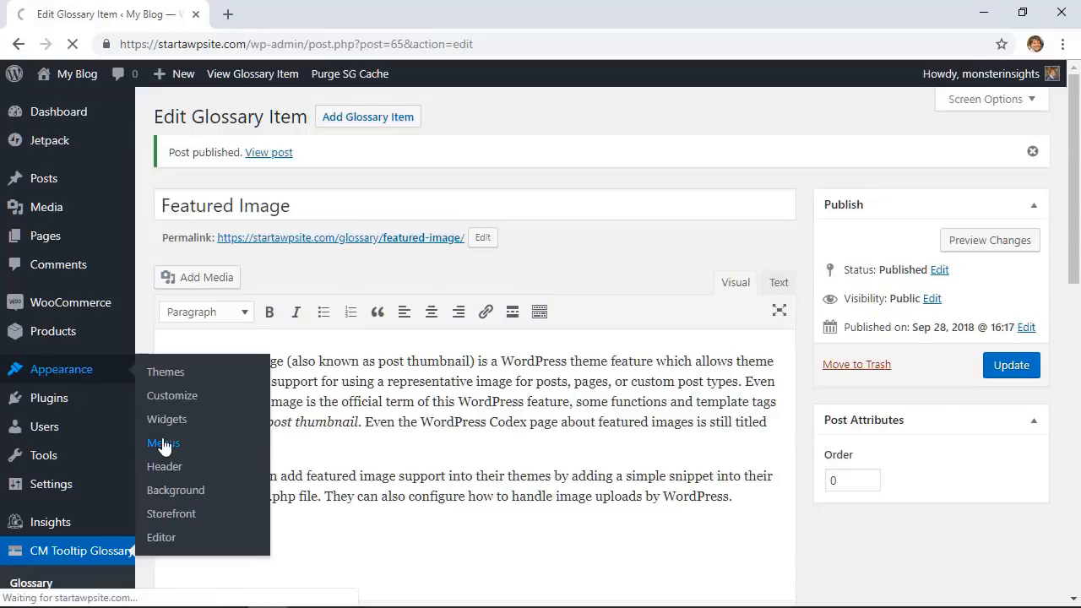
# In Appearance > Menus, add the Glossary page to the Main menu, save it, and view the live site.
pyautogui.click(162, 442)
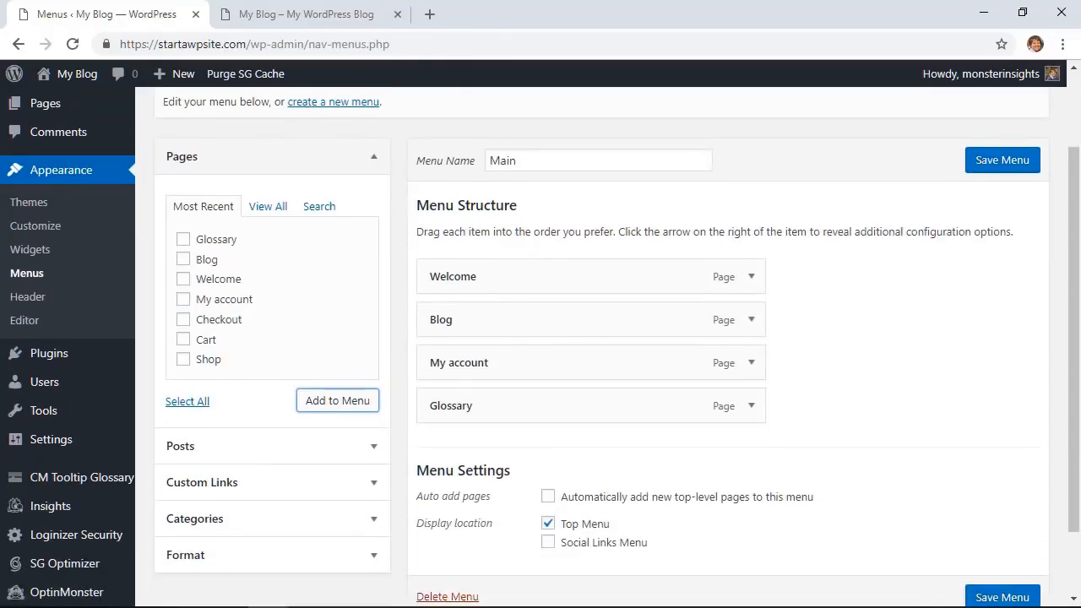
pyautogui.click(1001, 594)
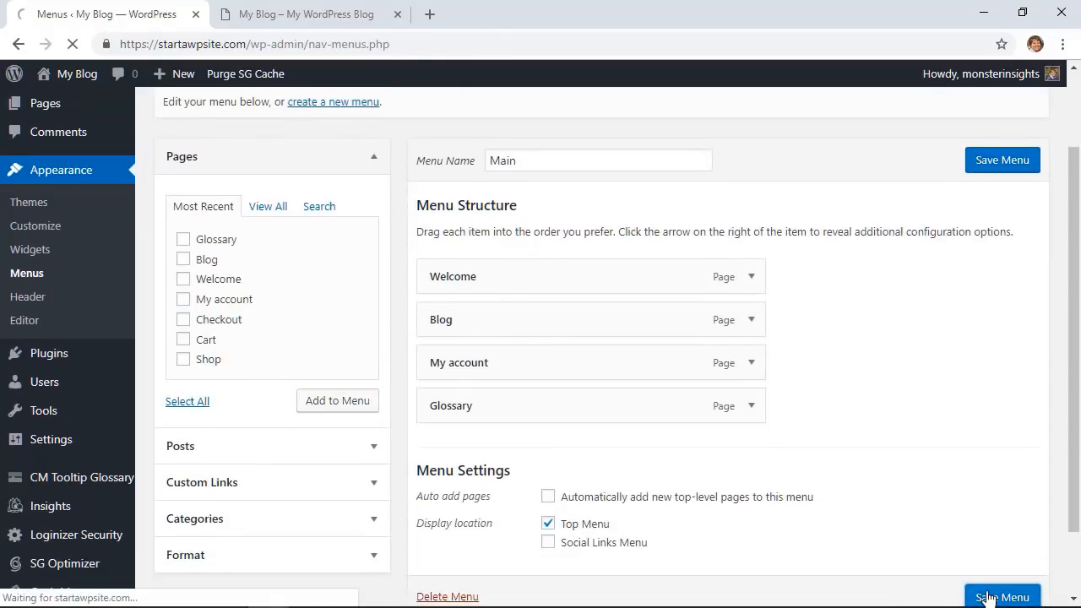
pyautogui.click(304, 13)
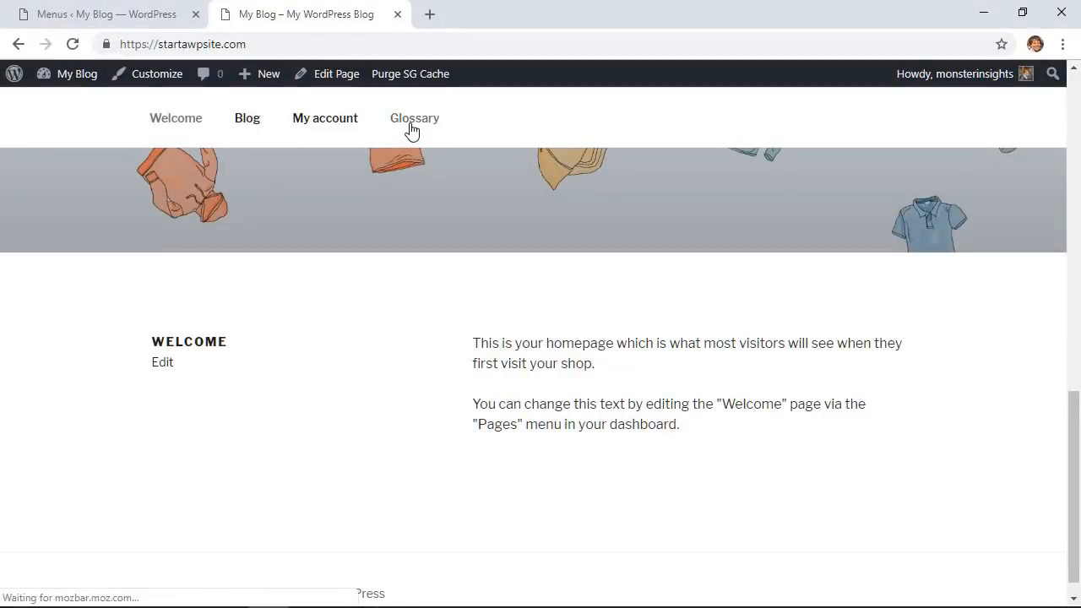
# From the site's Glossary page listing all three terms, view the Admin Area term page.
pyautogui.click(414, 119)
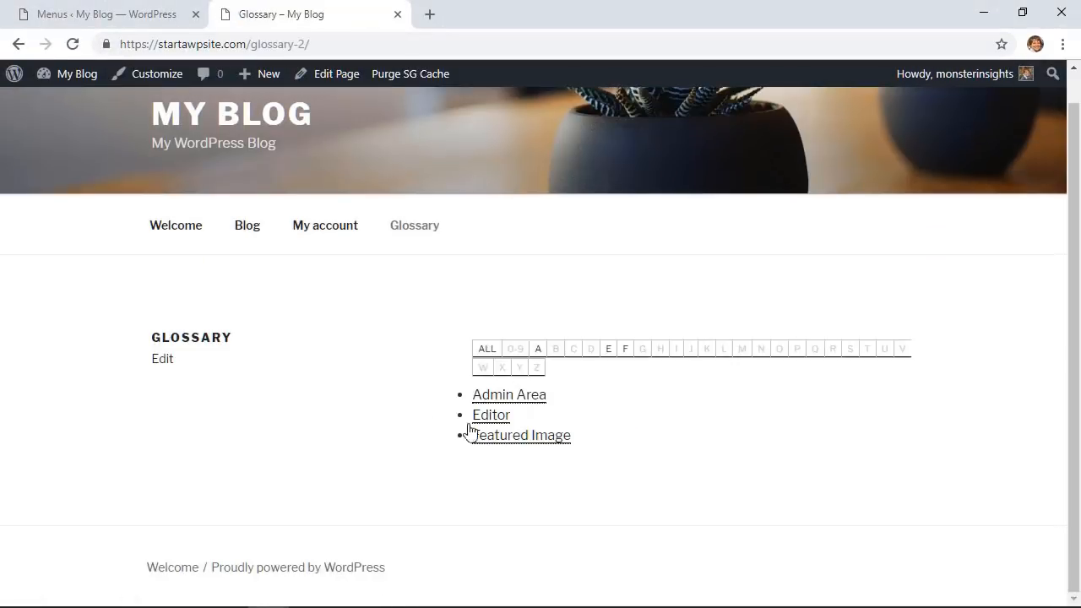
pyautogui.click(508, 395)
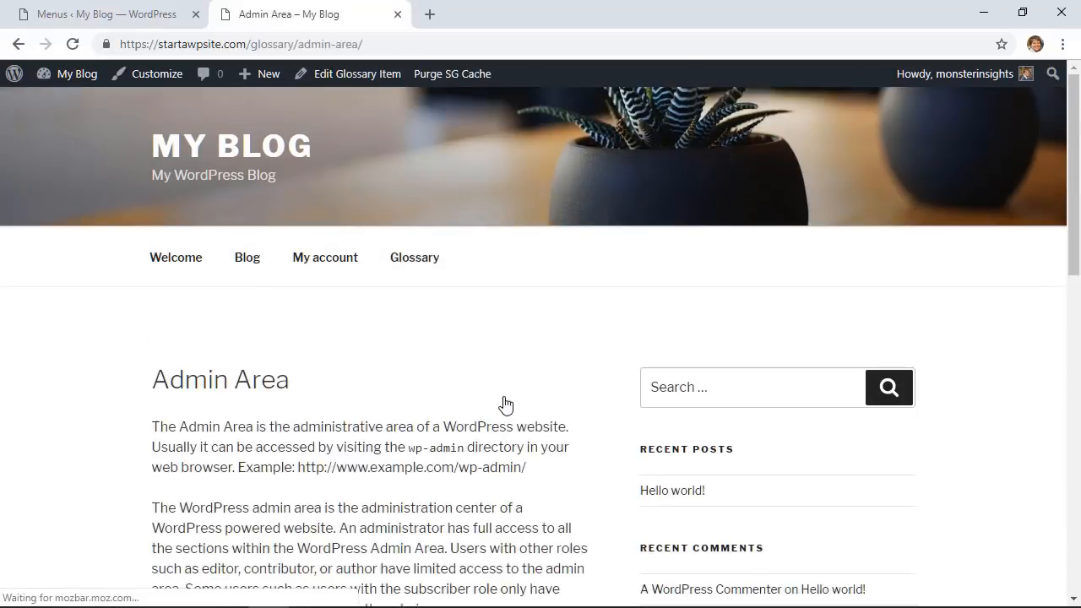